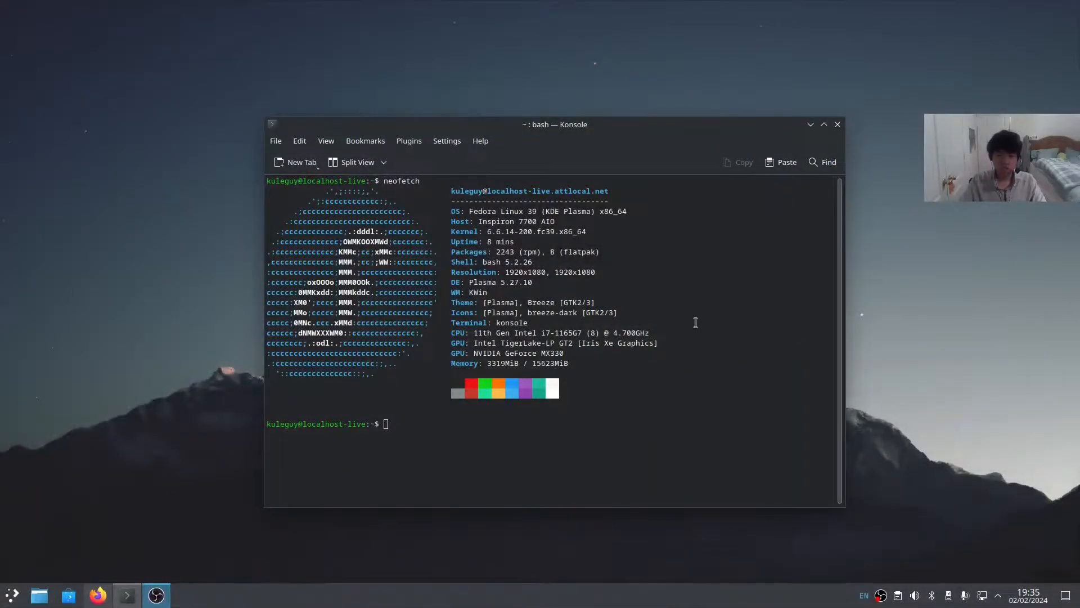
pyautogui.moveTo(717, 304)
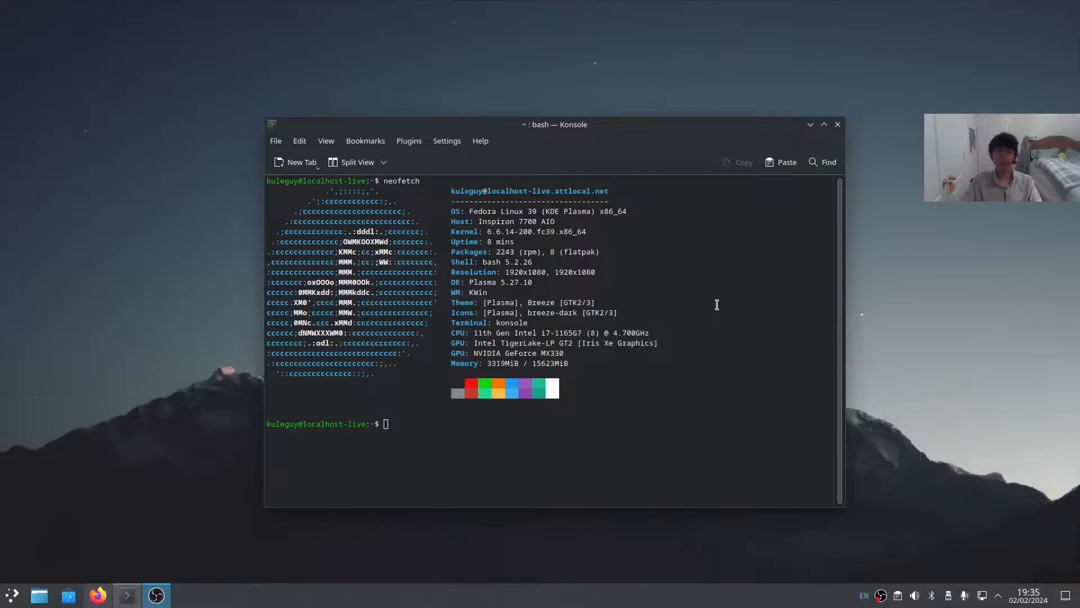